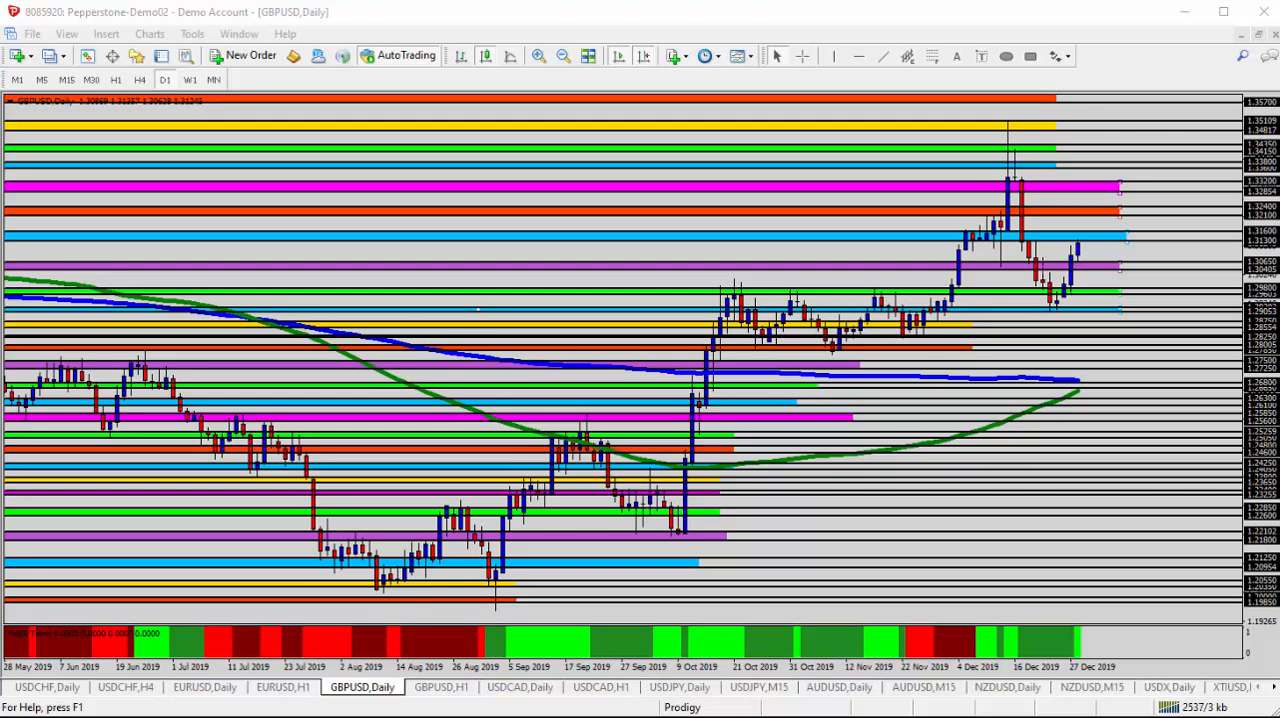
mouse_move(892, 508)
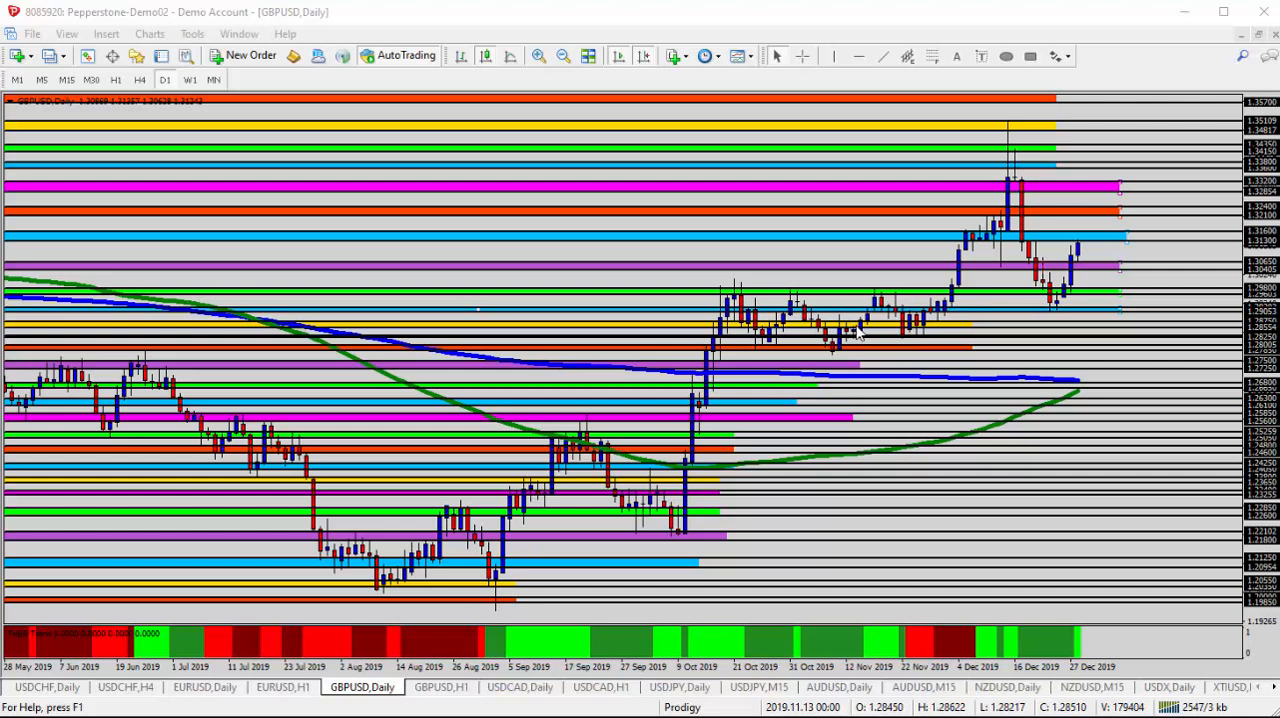
mouse_move(912, 308)
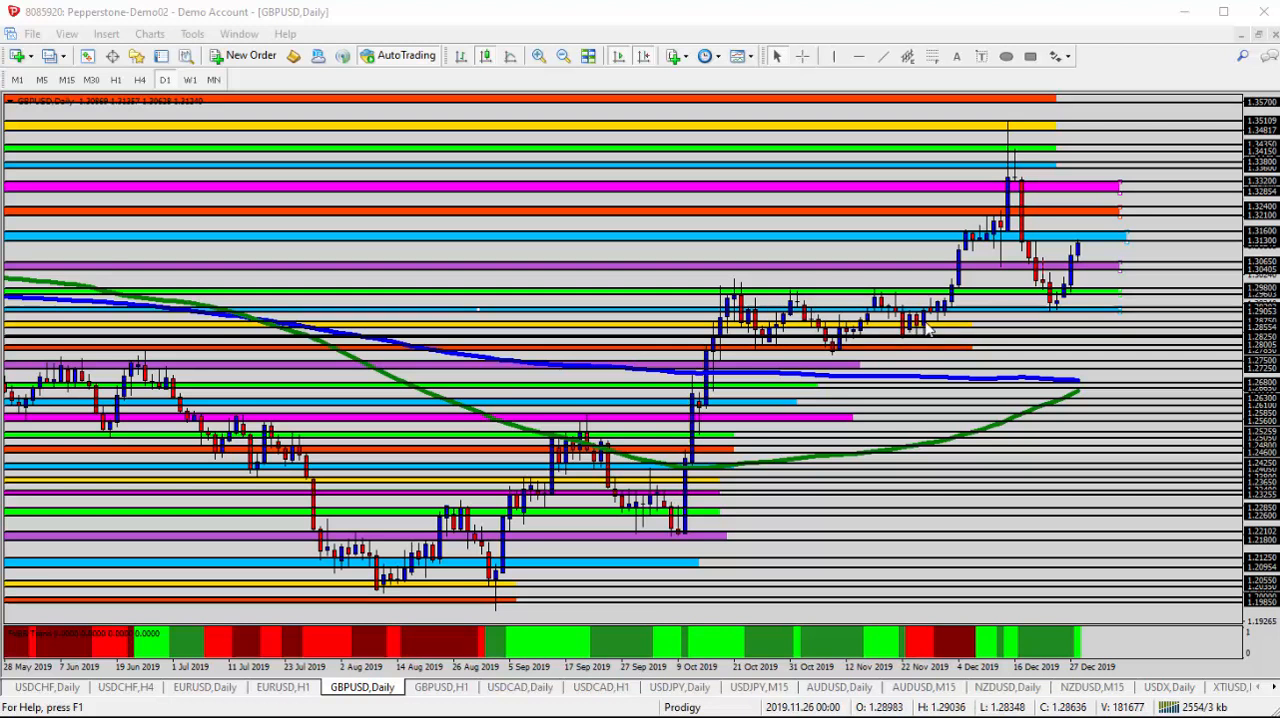
mouse_move(1020, 136)
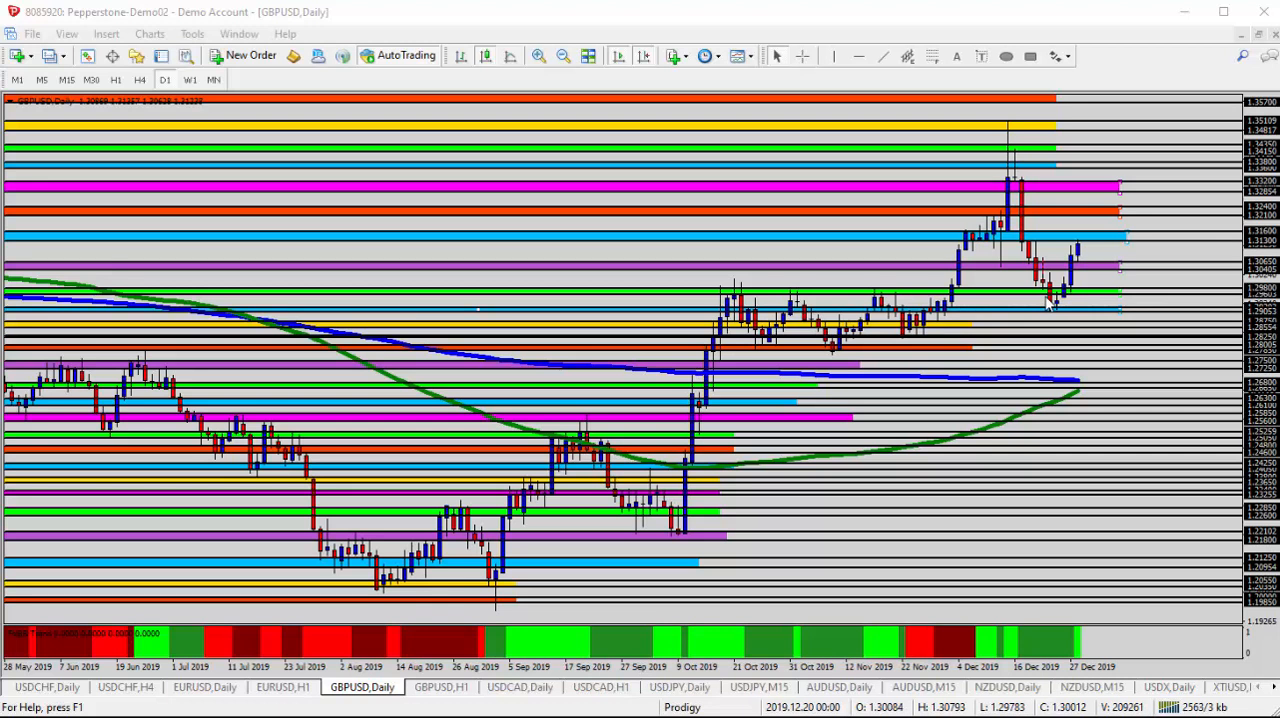
mouse_move(1050, 304)
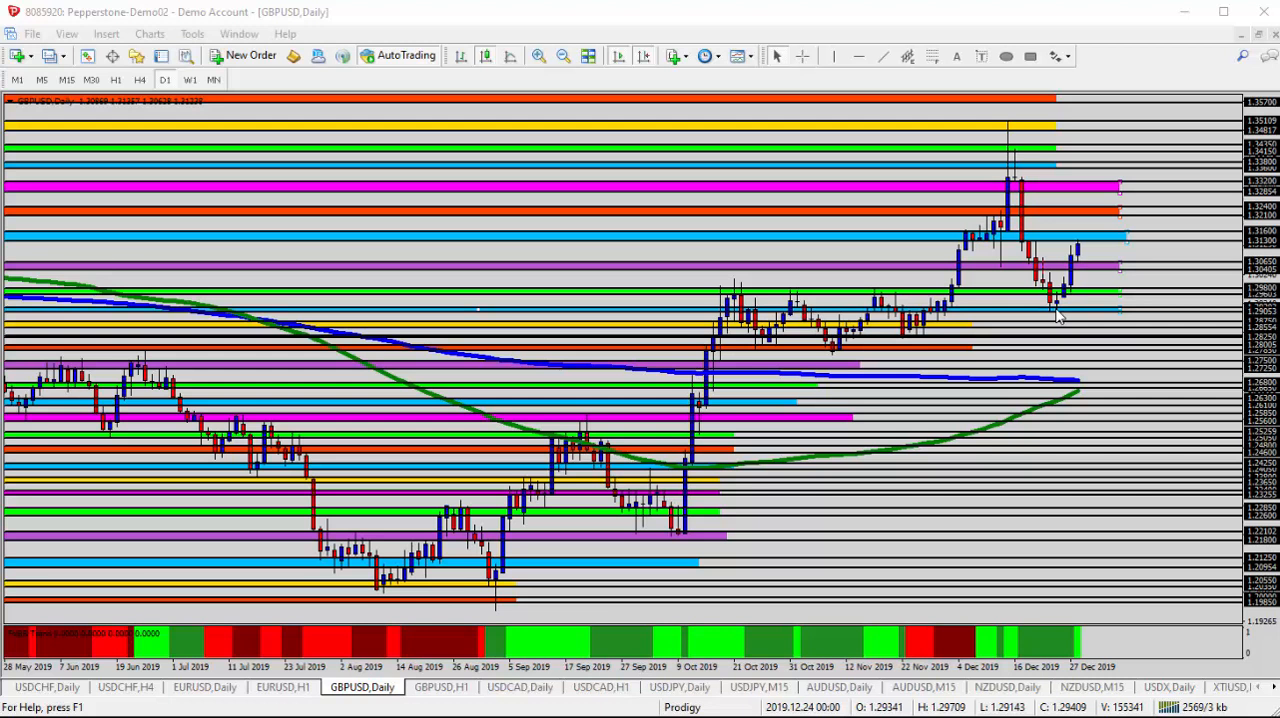
mouse_move(1100, 248)
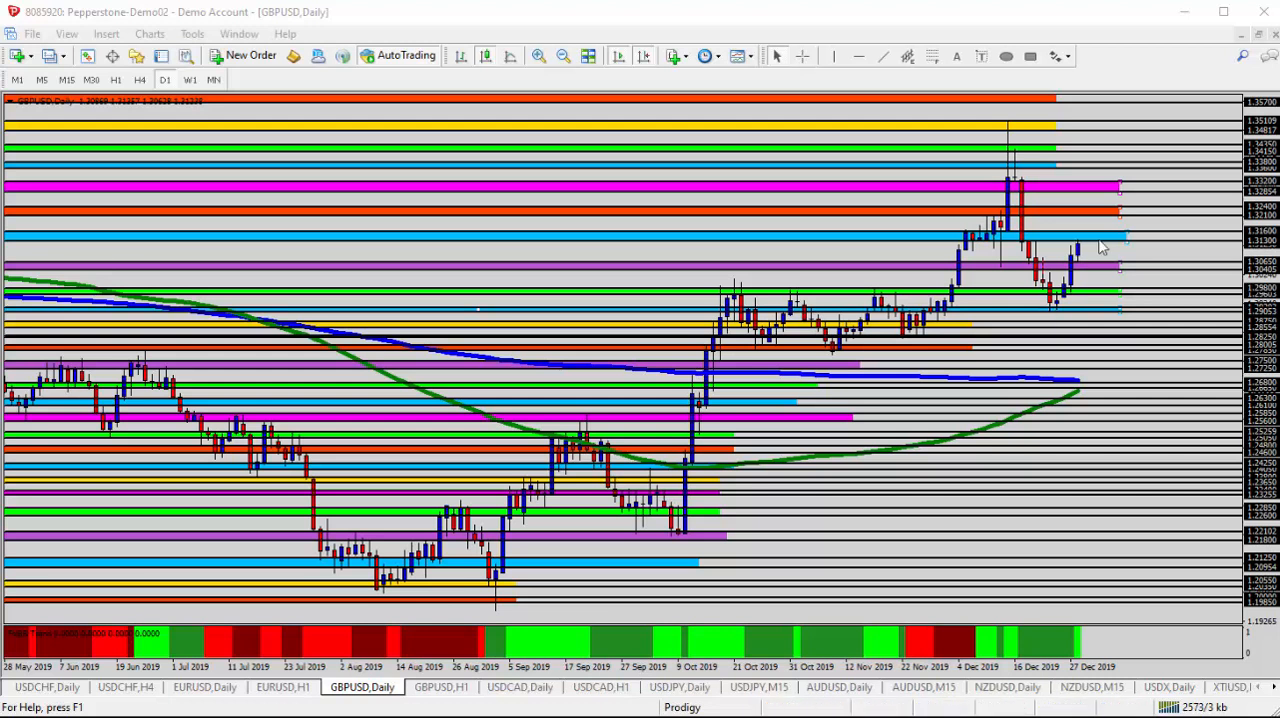
mouse_move(1048, 348)
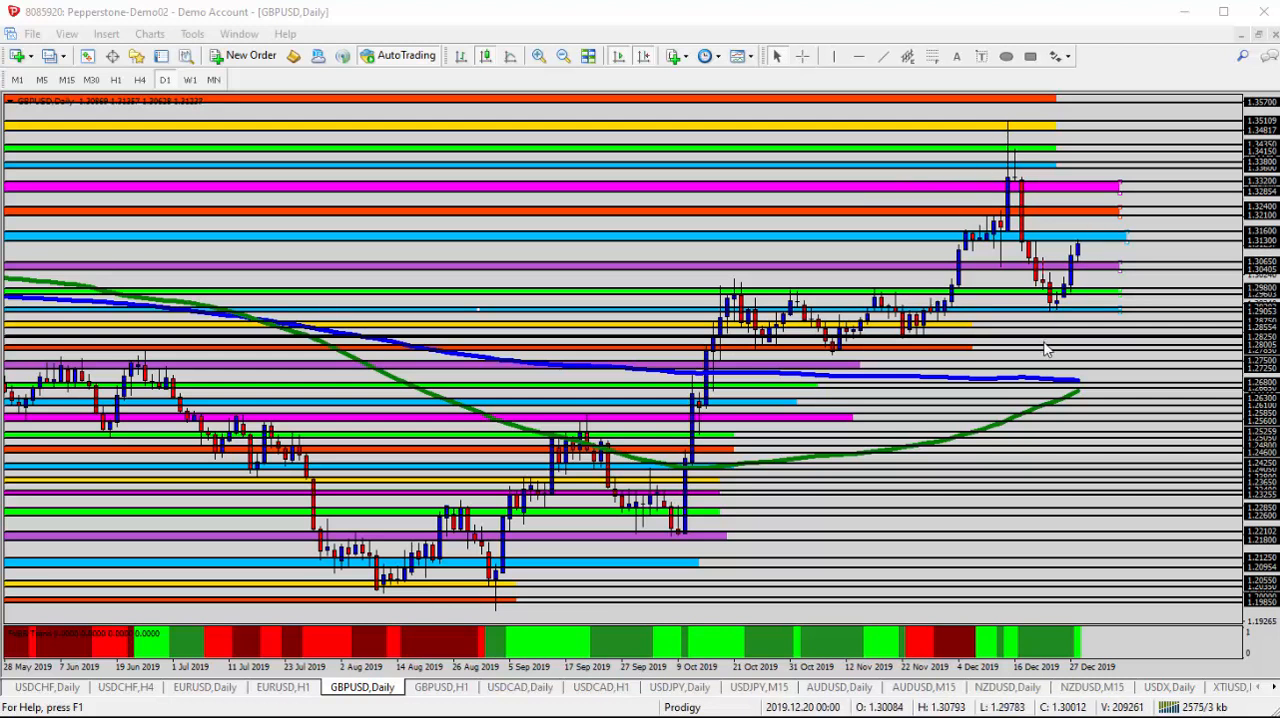
mouse_move(1096, 248)
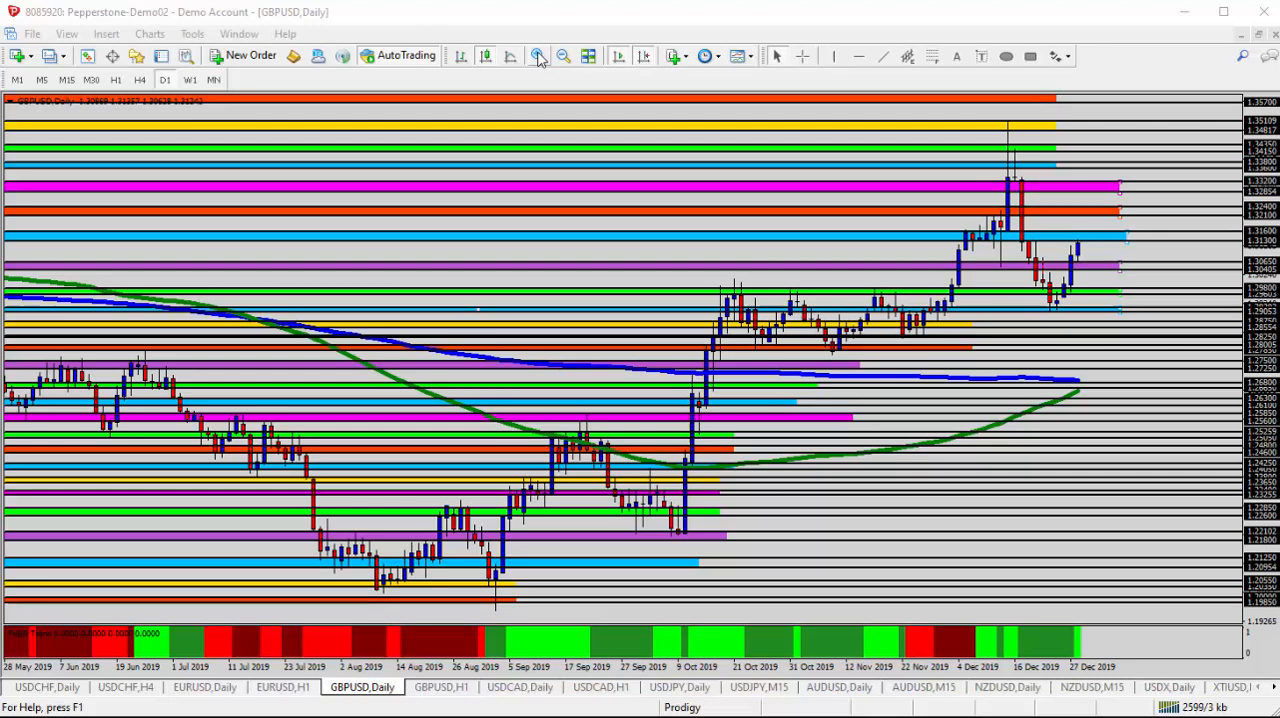
Enlarge the candles on the GBPUSD daily chart.
click(538, 56)
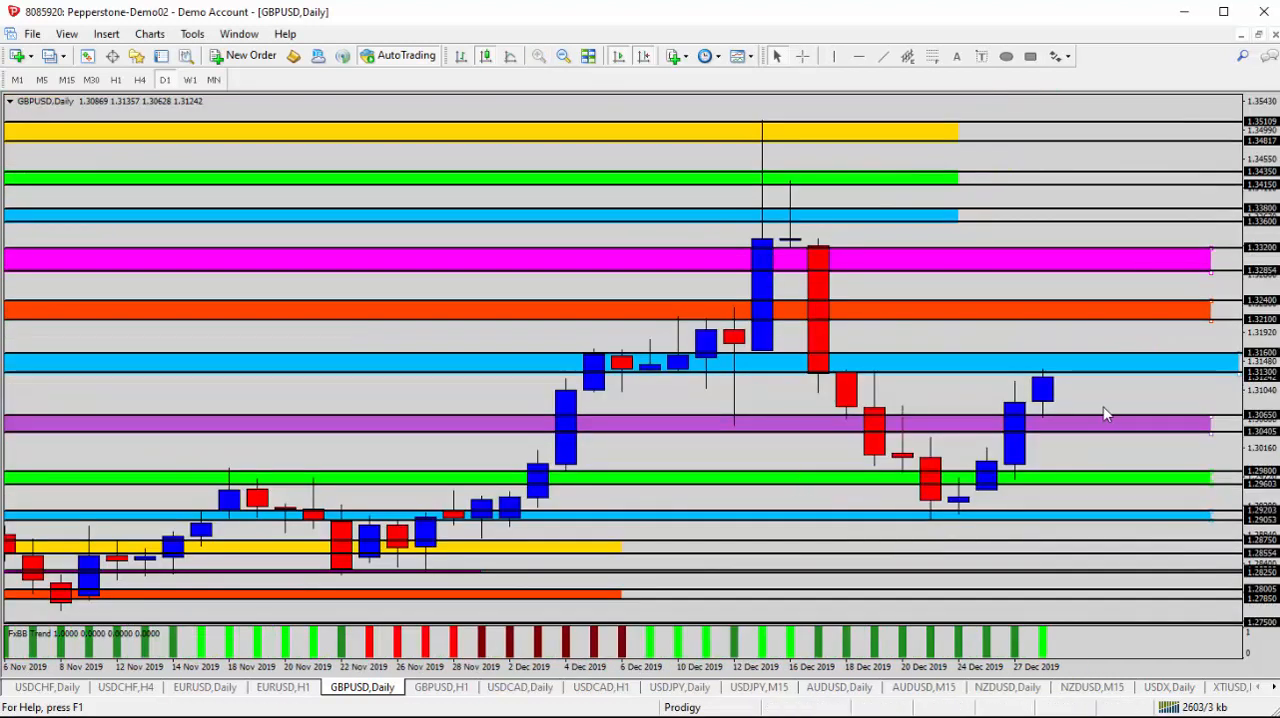
mouse_move(982, 378)
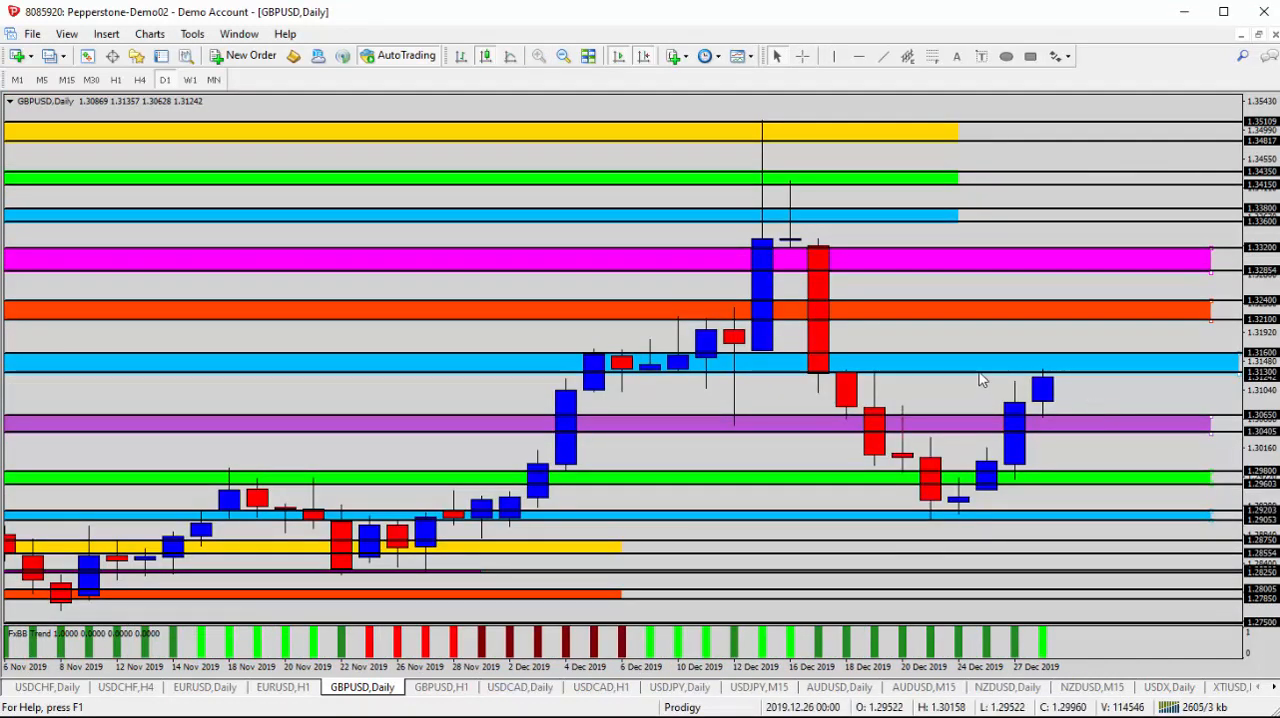
mouse_move(980, 380)
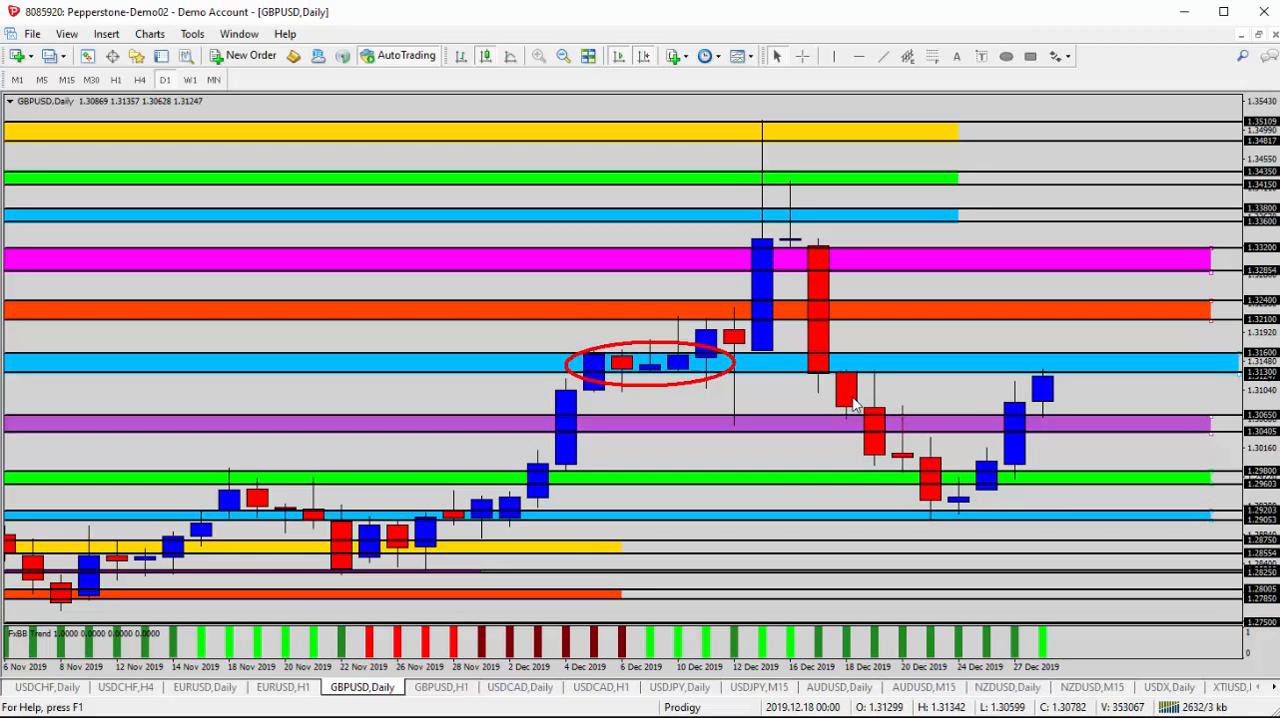
mouse_move(1030, 420)
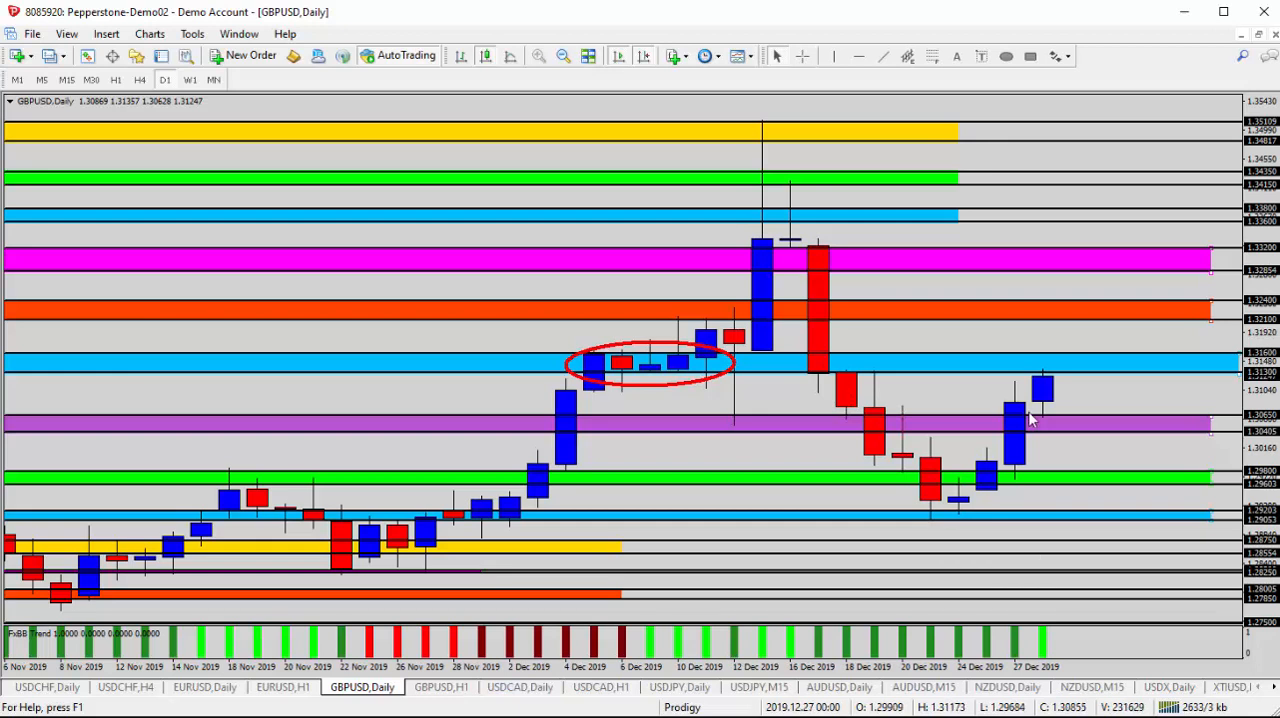
mouse_move(1064, 376)
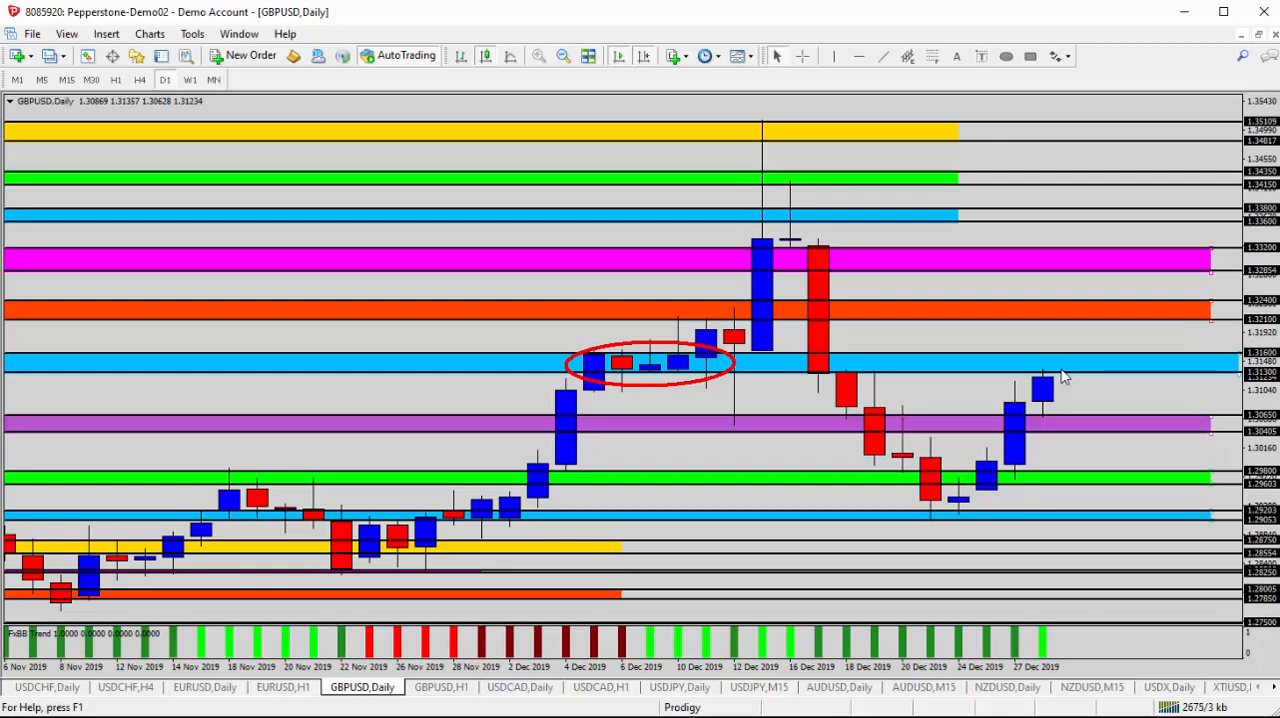
mouse_move(1020, 164)
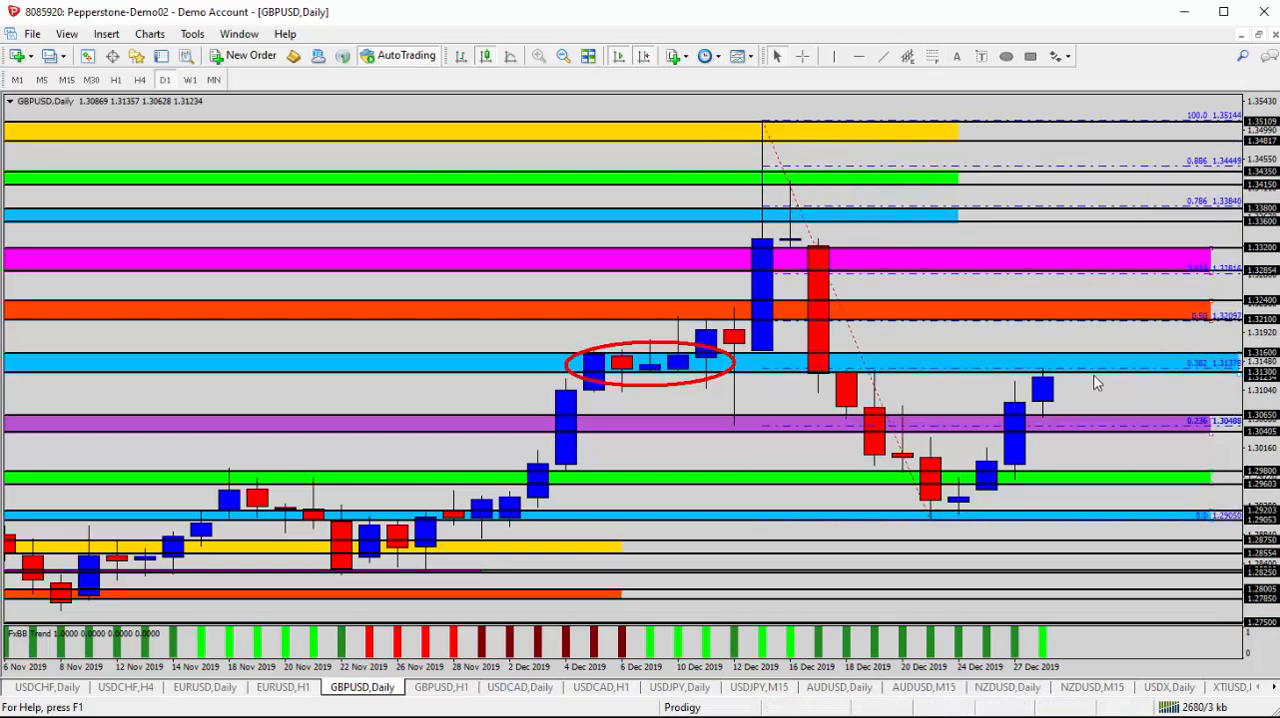
mouse_move(1088, 392)
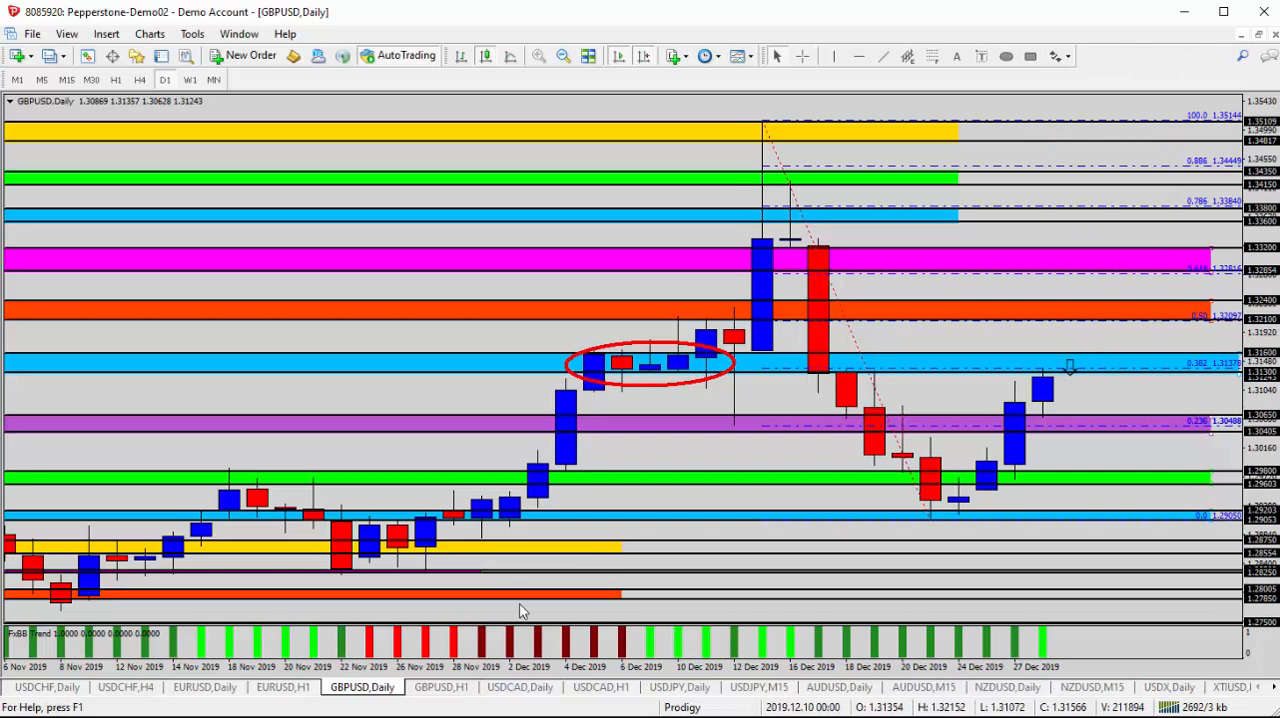
mouse_move(1078, 392)
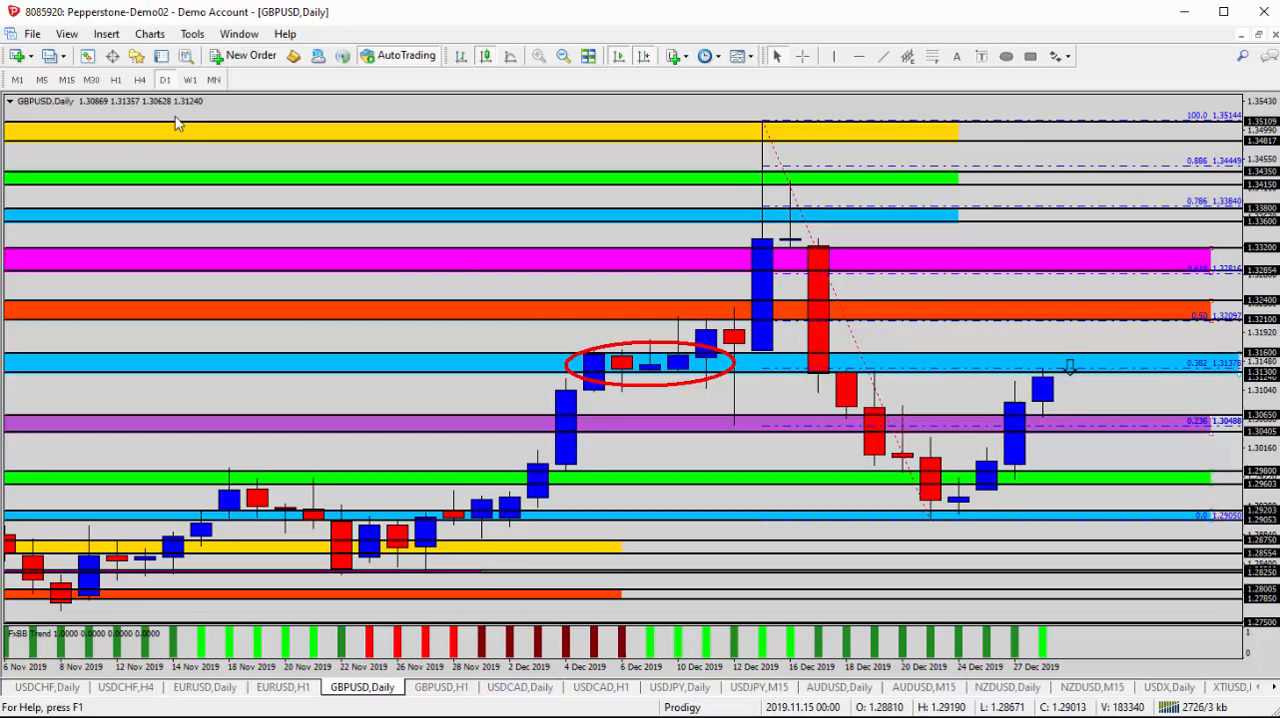
Switch to the GBPUSD 4-hour chart.
click(140, 80)
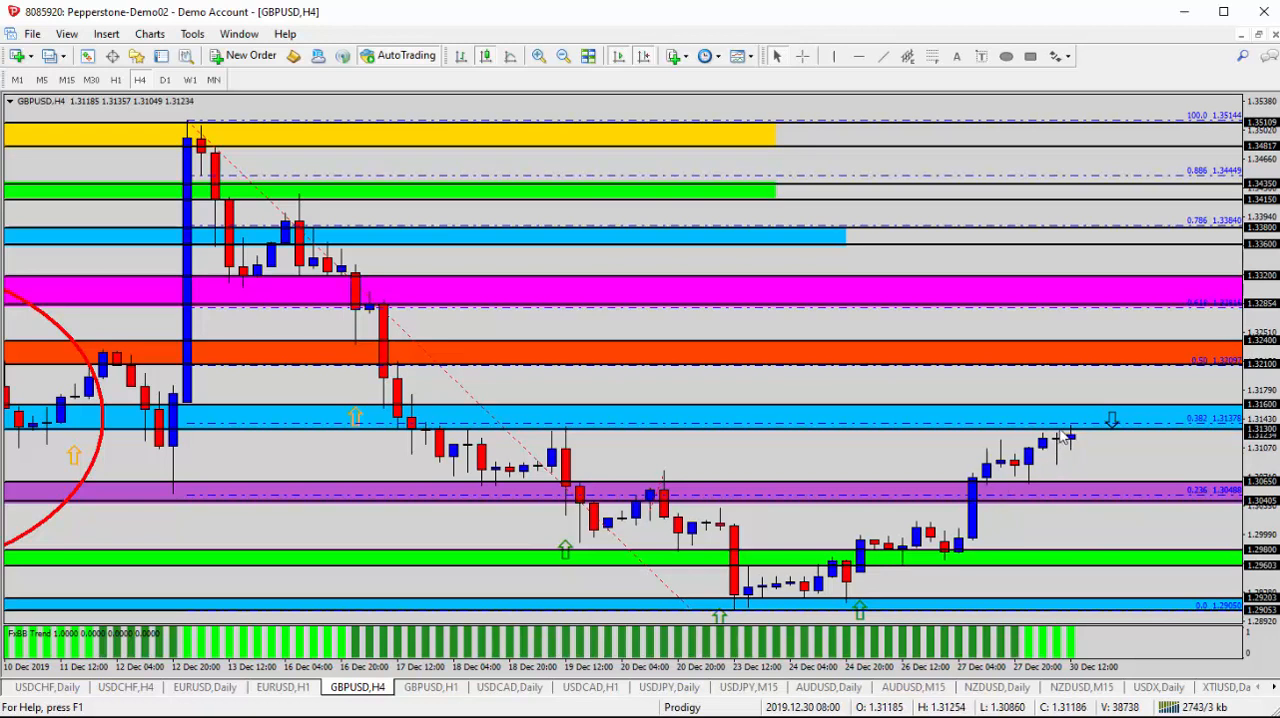
mouse_move(1108, 428)
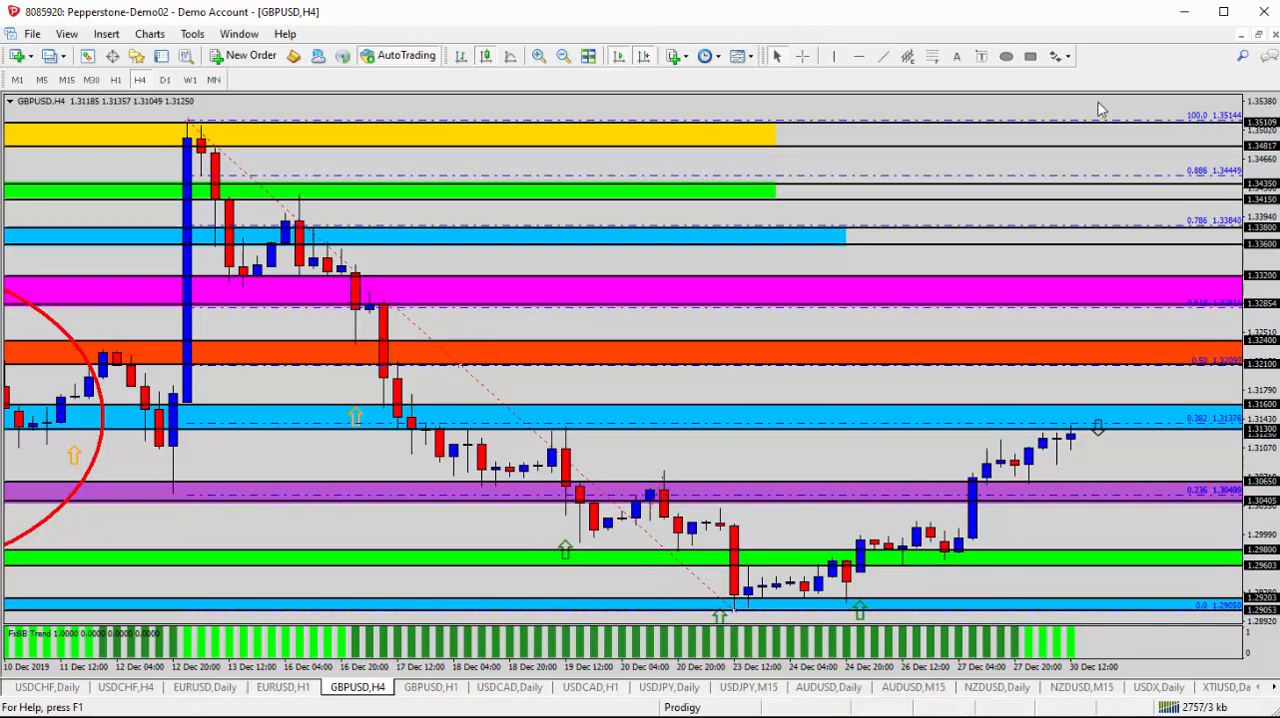
mouse_move(1100, 384)
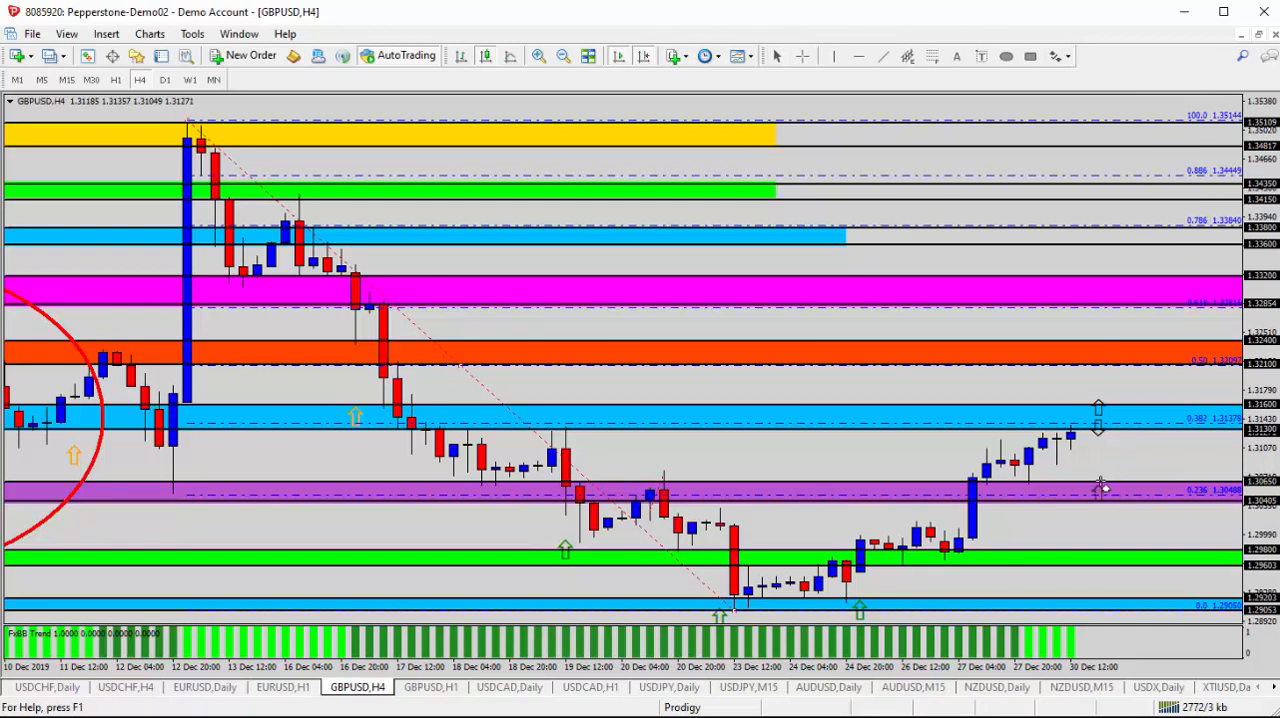
mouse_move(404, 338)
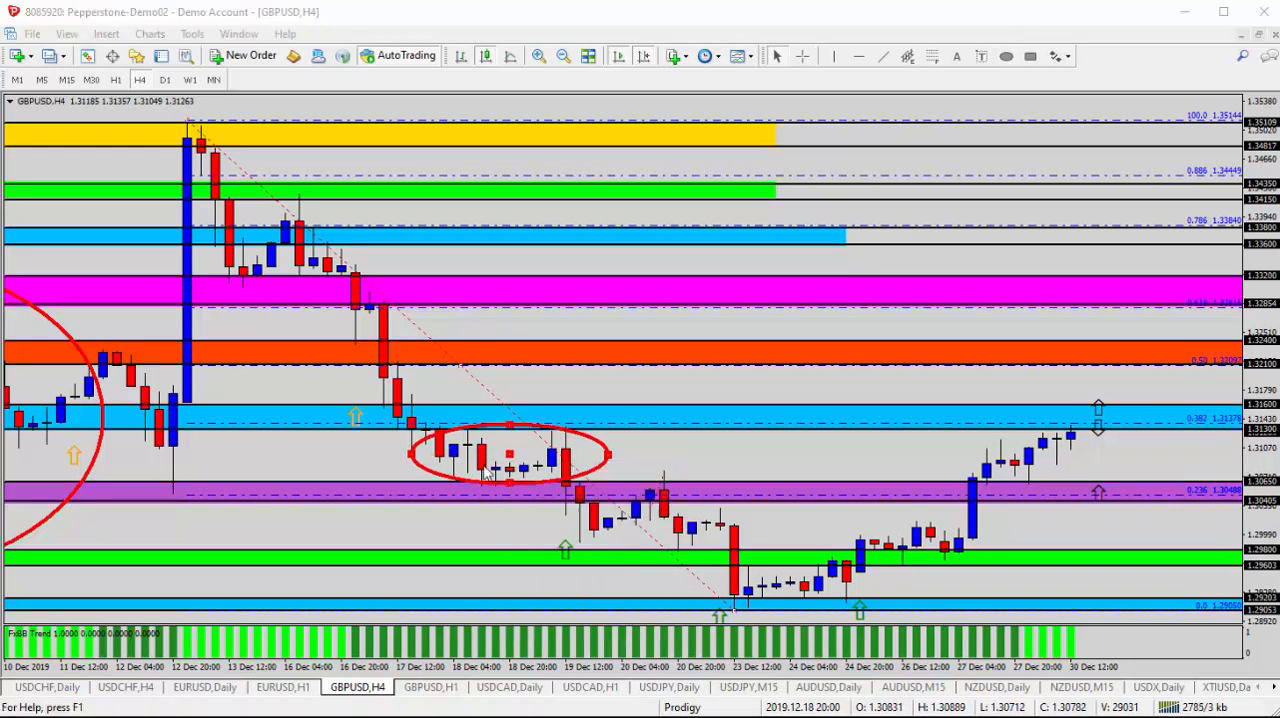
Recolour the 18 December ellipse black through its properties.
double_click(508, 456)
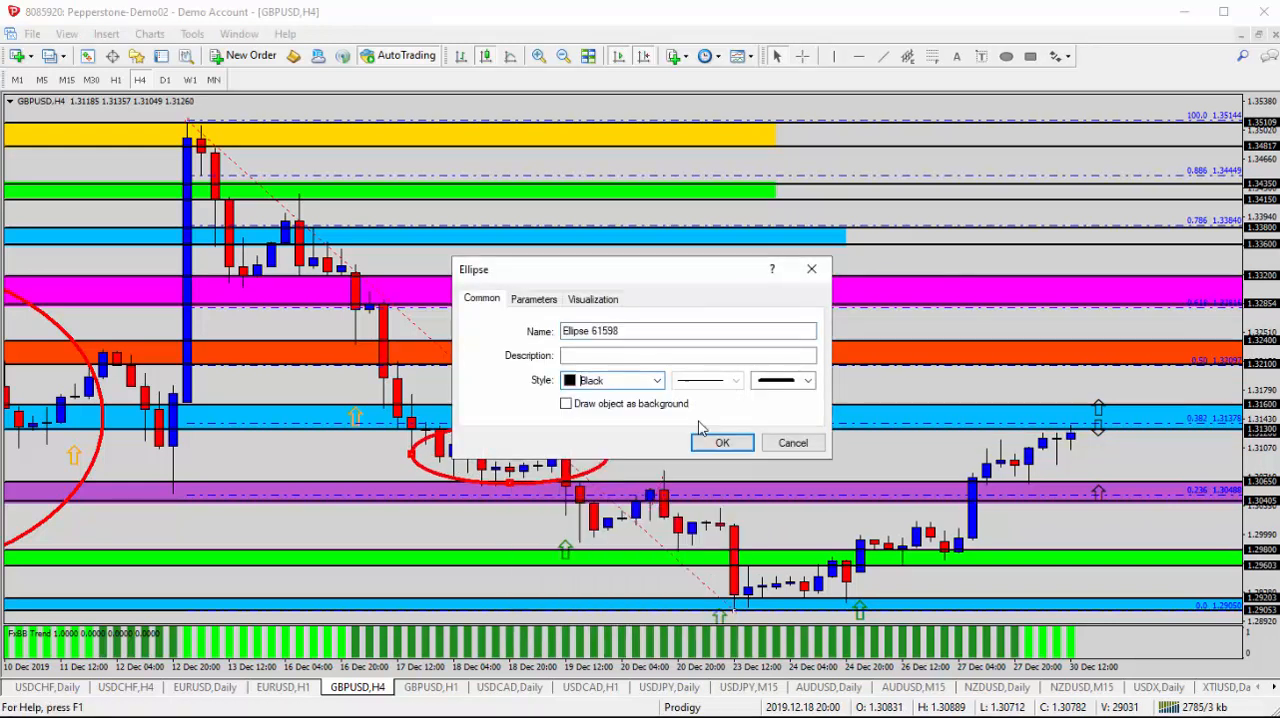
click(722, 442)
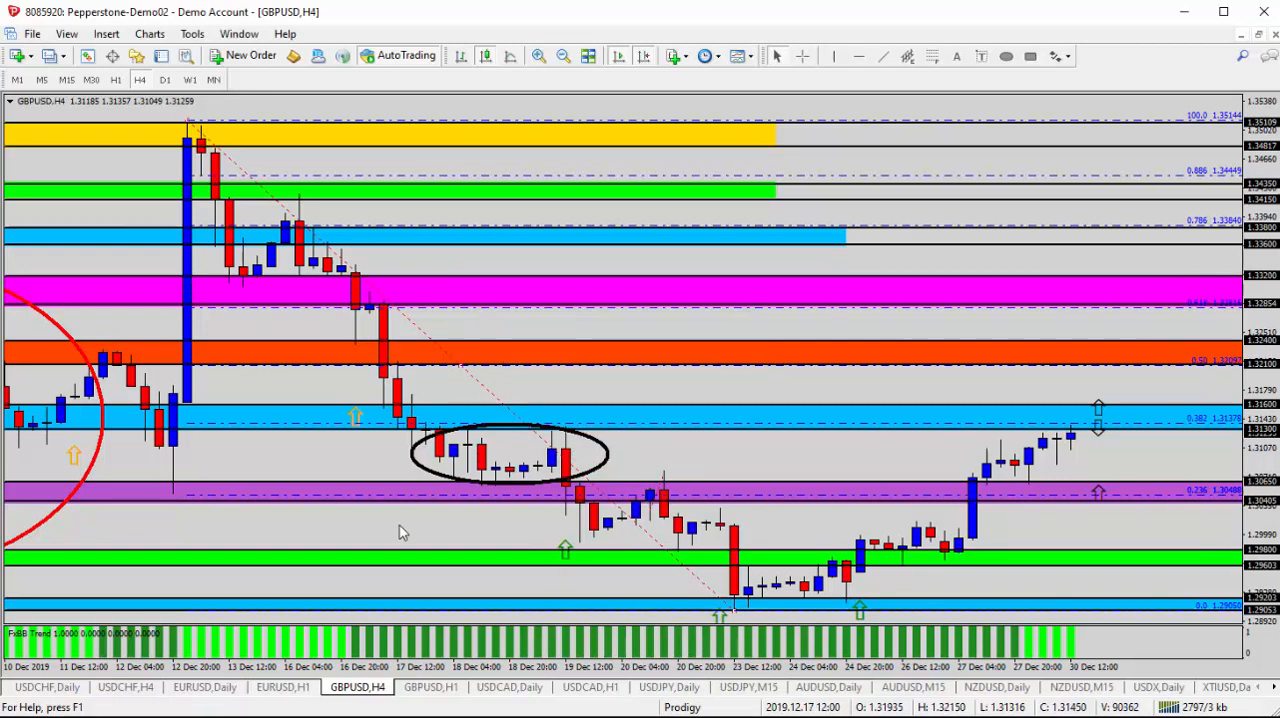
mouse_move(922, 48)
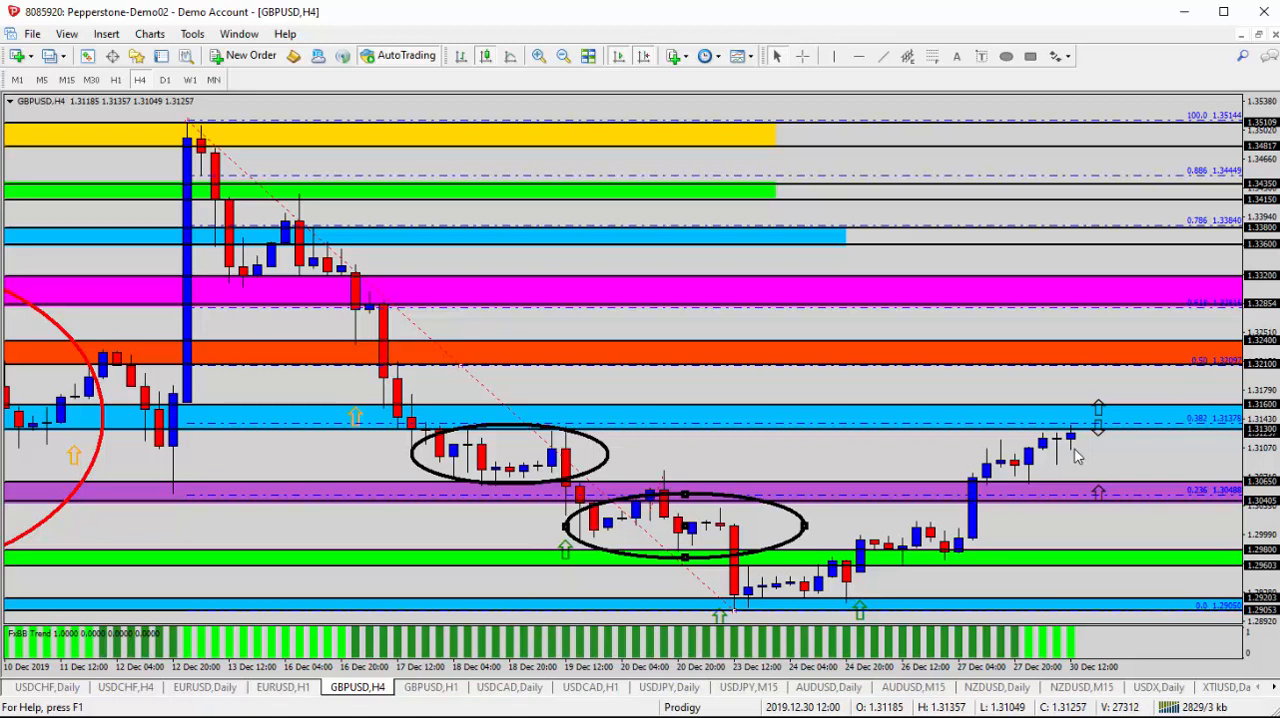
mouse_move(1096, 488)
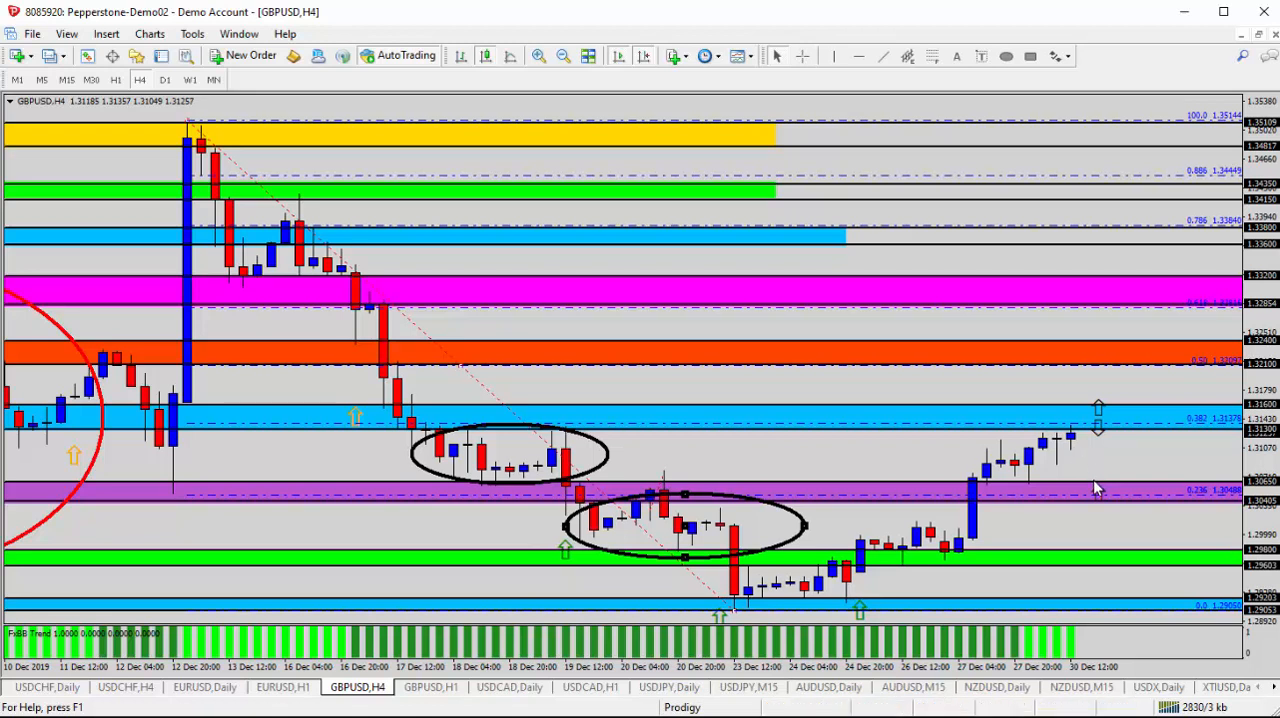
mouse_move(1098, 426)
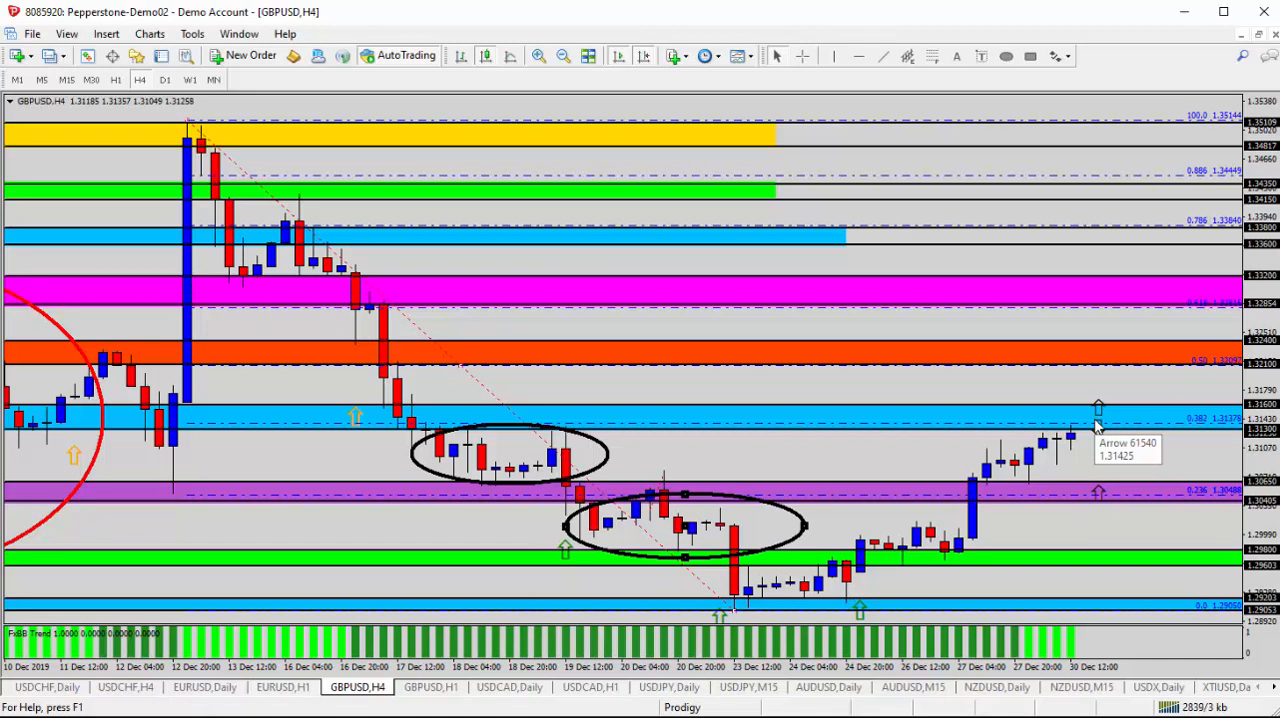
mouse_move(1090, 428)
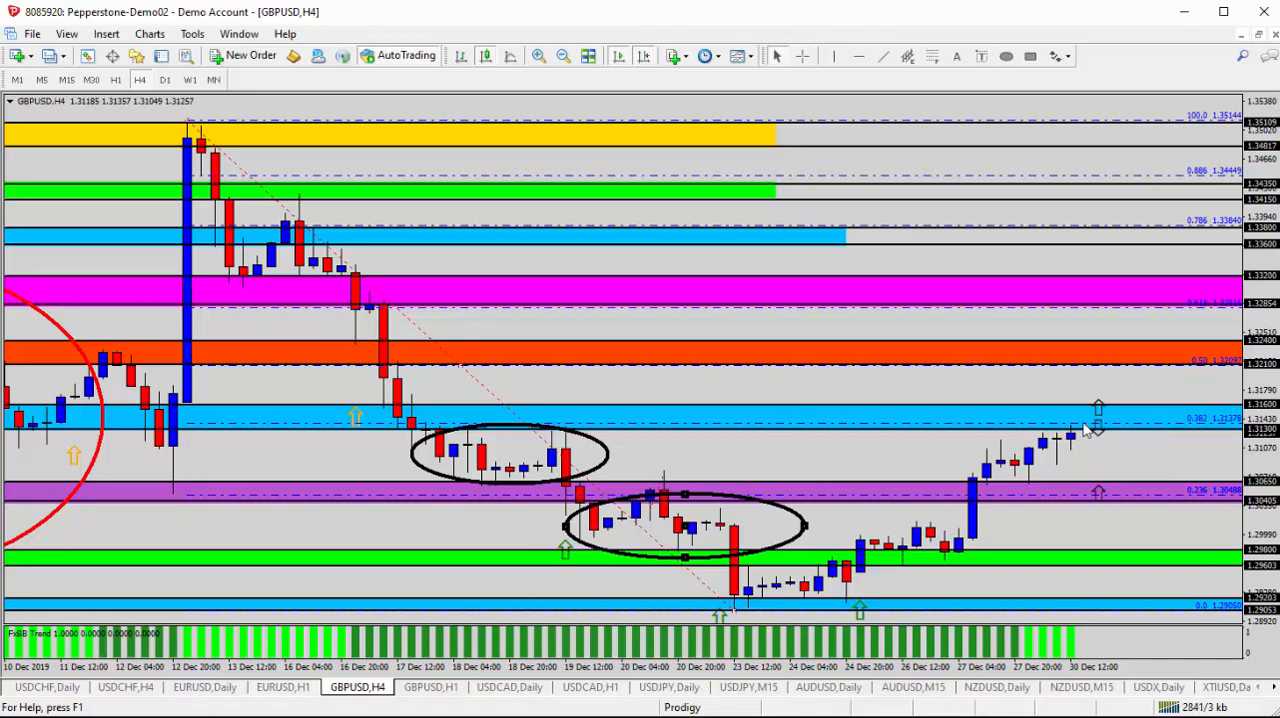